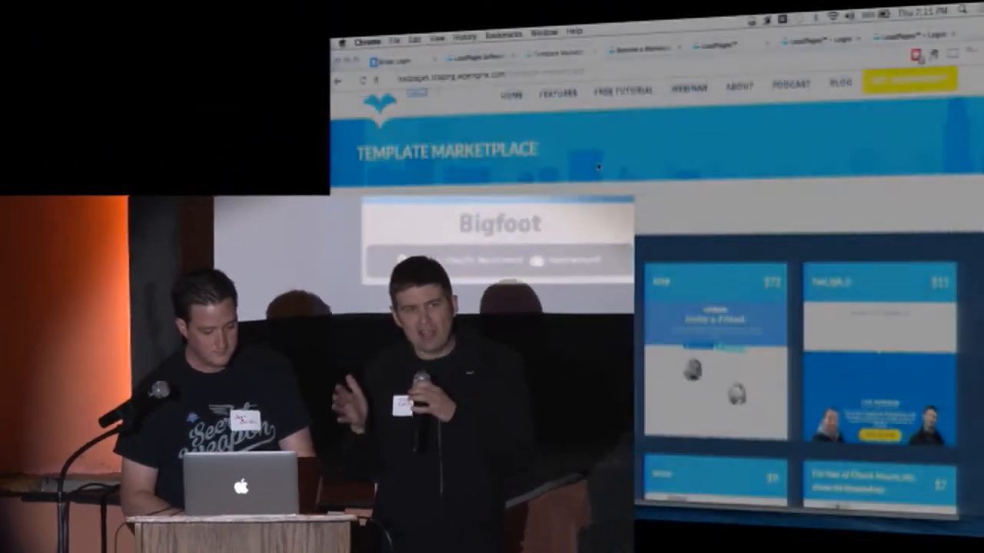
Start the template author sign-up as a new user with no existing account.
{"action": "scroll", "scroll_direction": "down", "scroll_amount": 3}
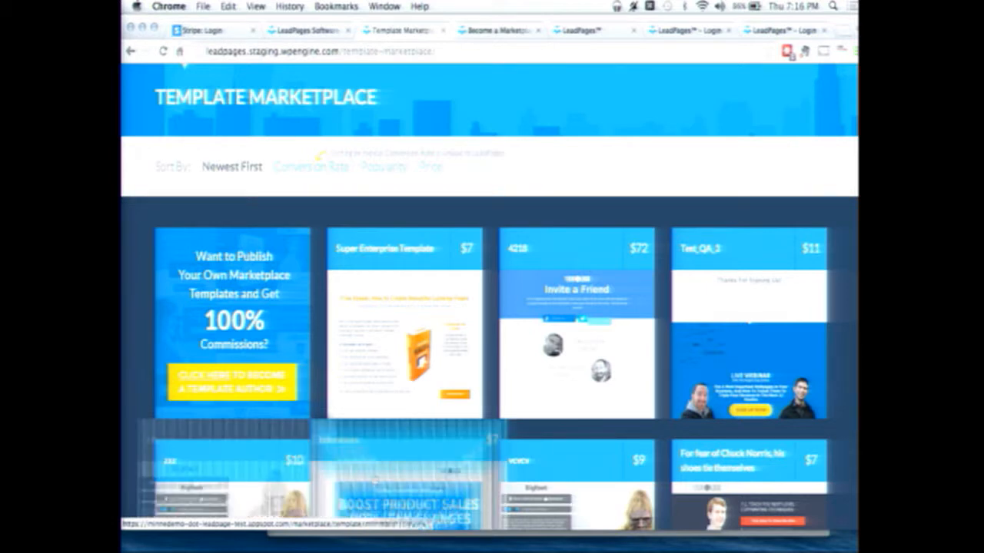
{"action": "scroll", "scroll_direction": "down", "scroll_amount": 3}
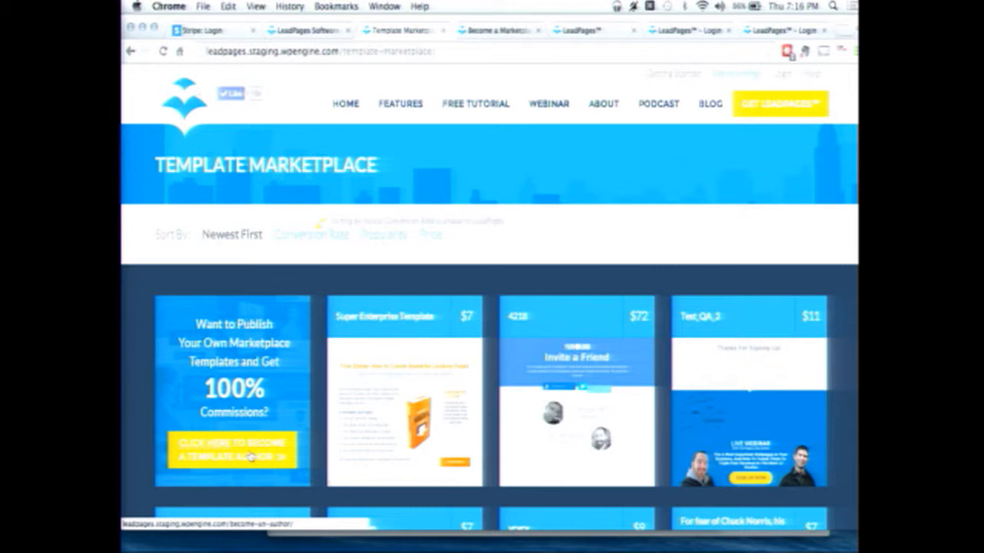
{"action": "left_click", "coordinate": [229, 449]}
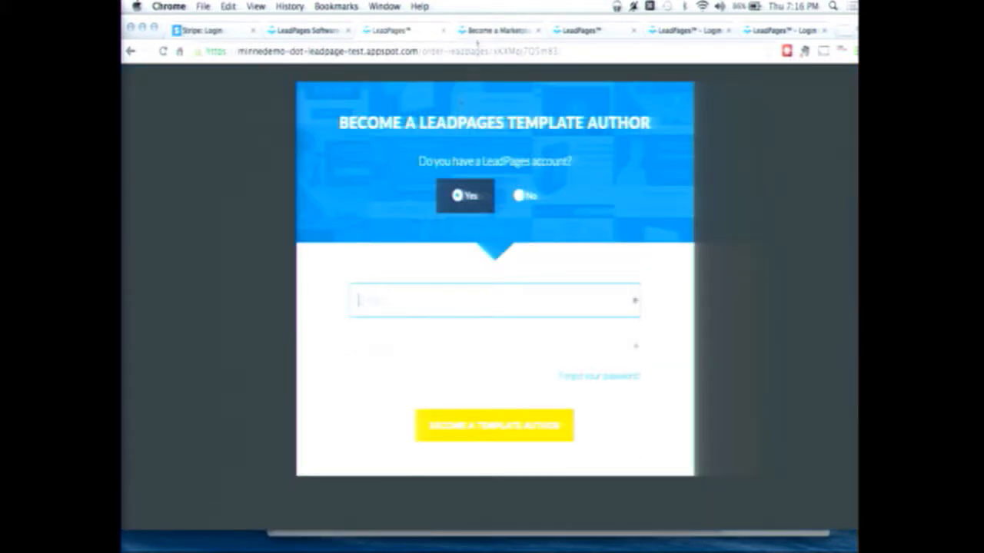
{"action": "left_click", "coordinate": [526, 197]}
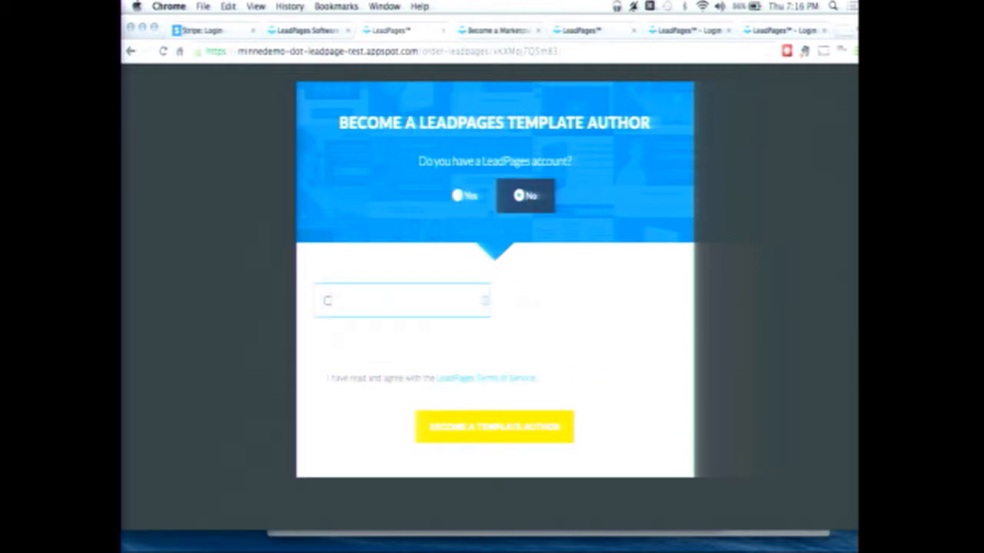
Fill in name Norris, email (jason, demo), accept the terms and submit the sign-up.
{"action": "type", "text": "Norris"}
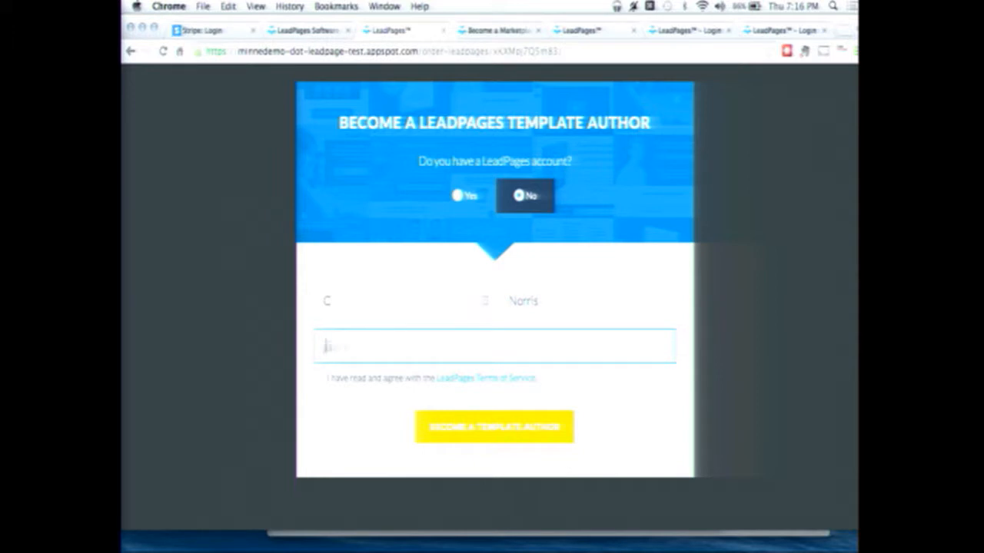
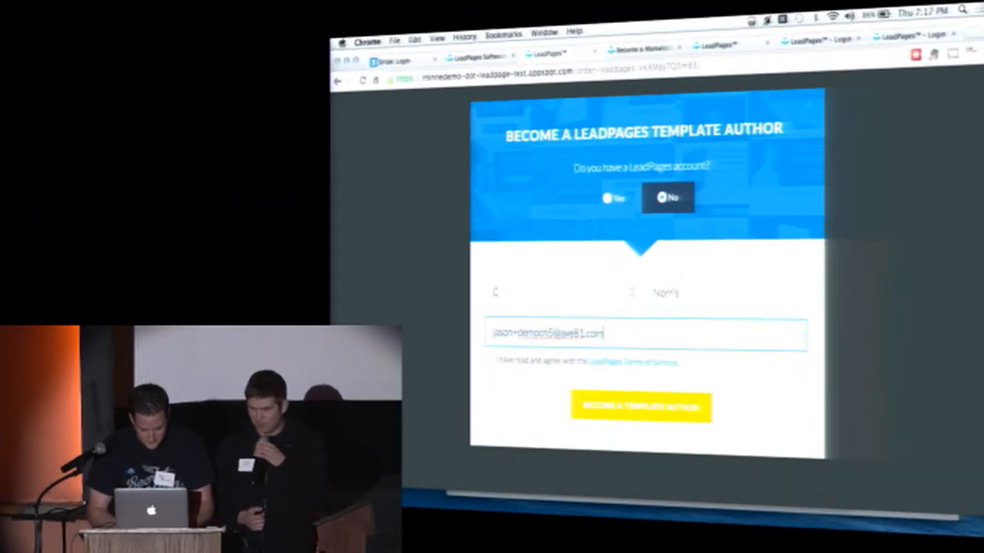
{"action": "left_click", "coordinate": [489, 360]}
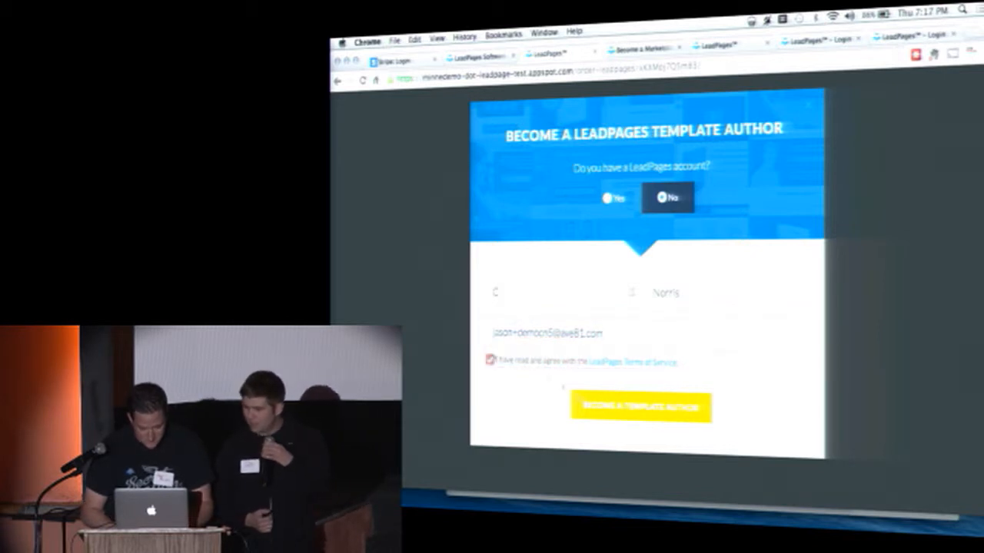
{"action": "left_click", "coordinate": [640, 406]}
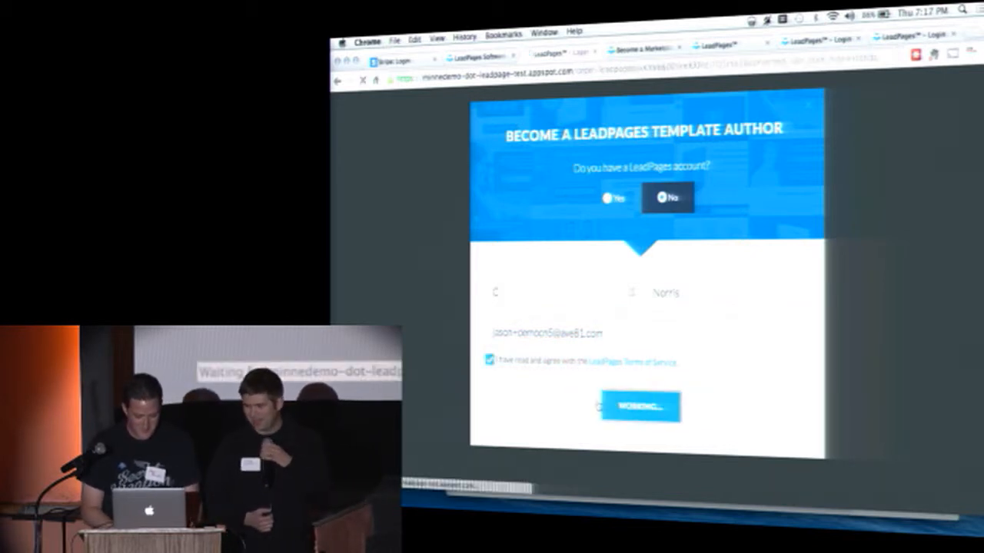
{"action": "left_click", "coordinate": [637, 405]}
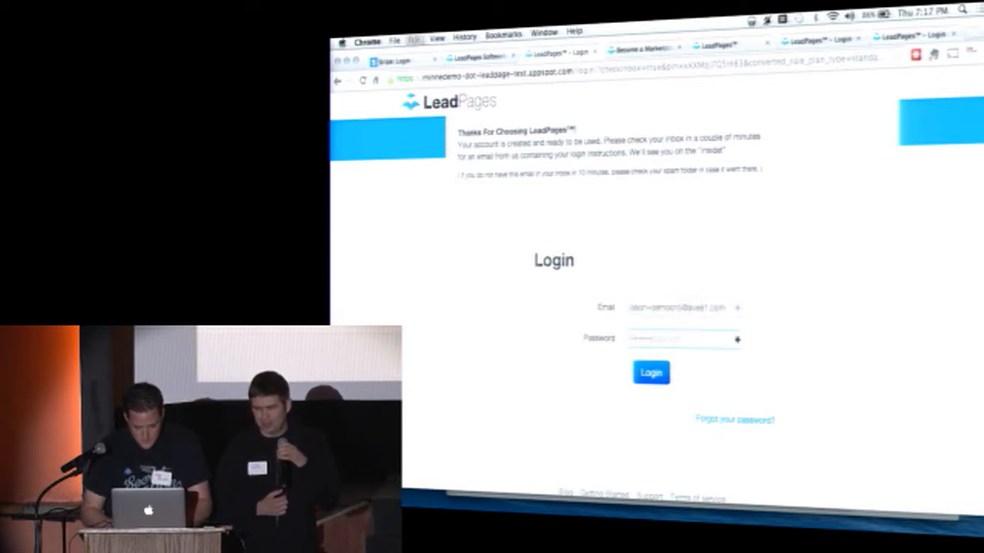
Log into the new account with its password, reaching the subdomain welcome page.
{"action": "left_click", "coordinate": [650, 372]}
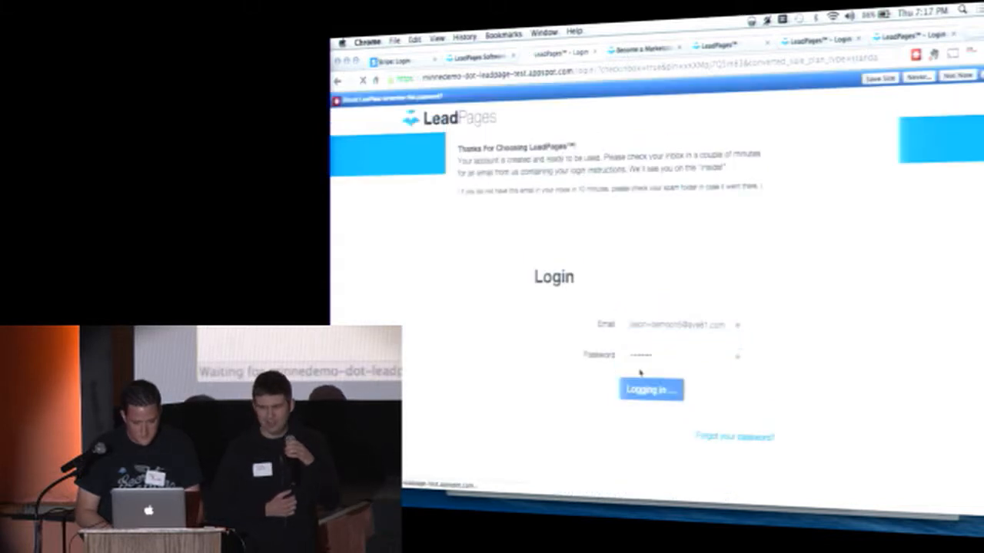
{"action": "left_click", "coordinate": [650, 390]}
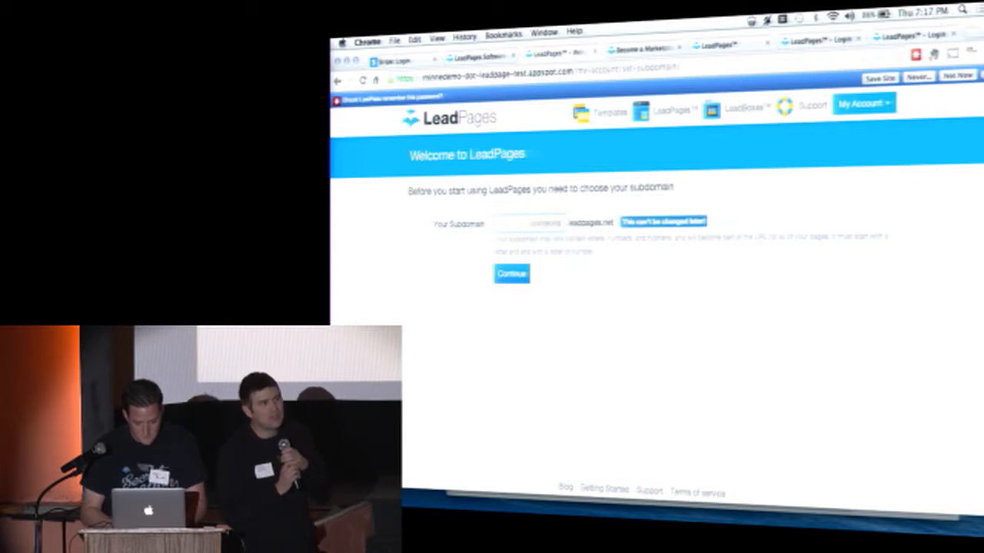
Continue past subdomain setup and go to My Account > Sell Templates.
{"action": "left_click", "coordinate": [510, 274]}
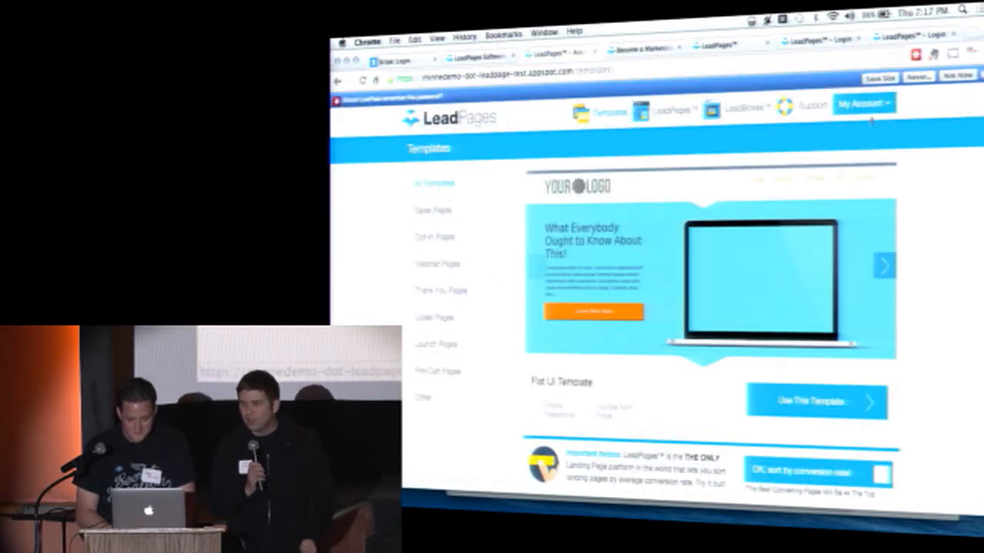
{"action": "left_click", "coordinate": [864, 102]}
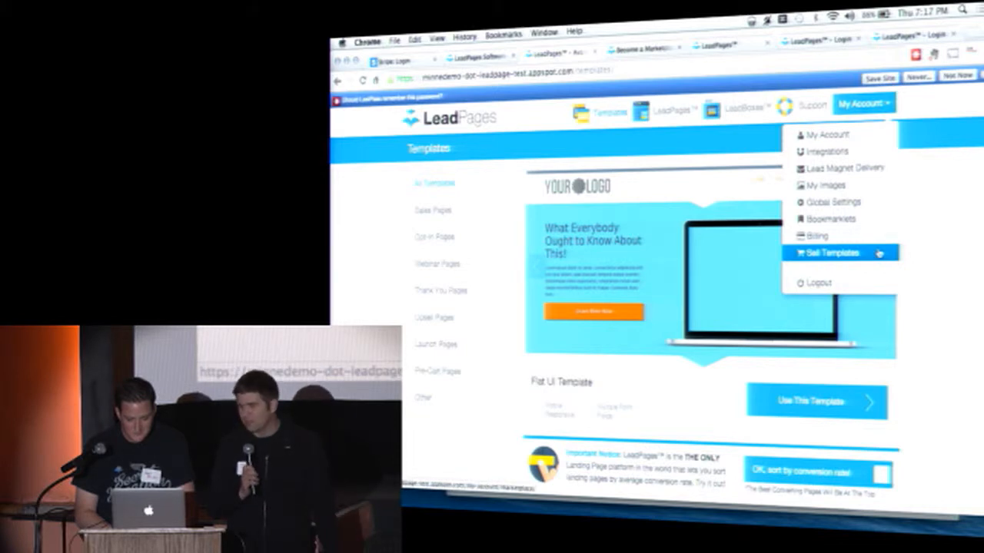
{"action": "left_click", "coordinate": [830, 252]}
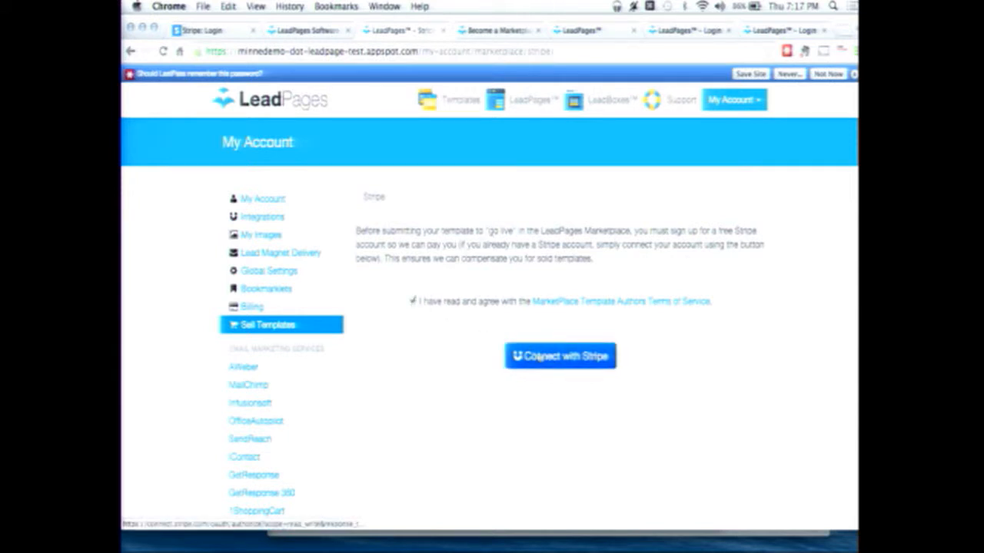
Connect and authorize a Stripe account for template payouts.
{"action": "left_click", "coordinate": [560, 357]}
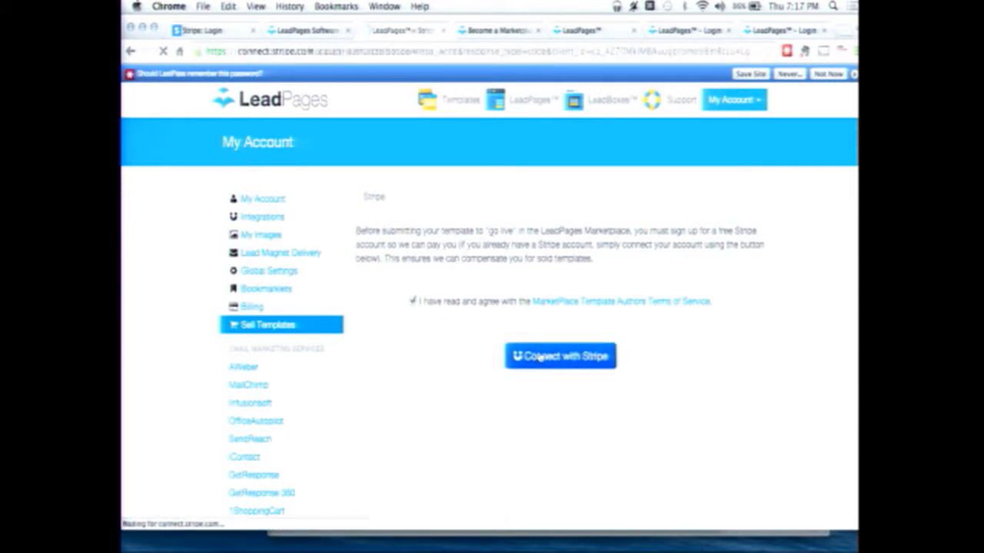
{"action": "left_click", "coordinate": [560, 357]}
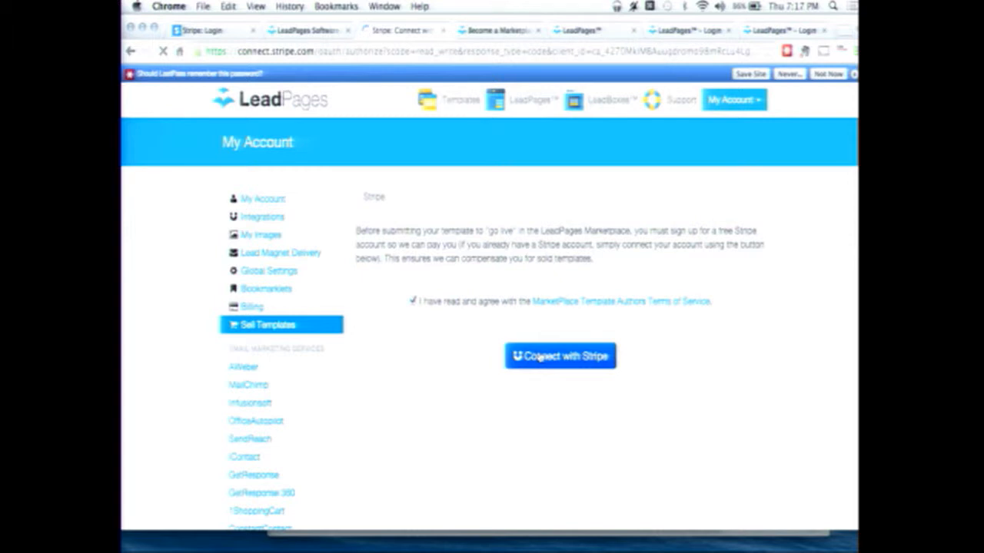
{"action": "left_click", "coordinate": [560, 355]}
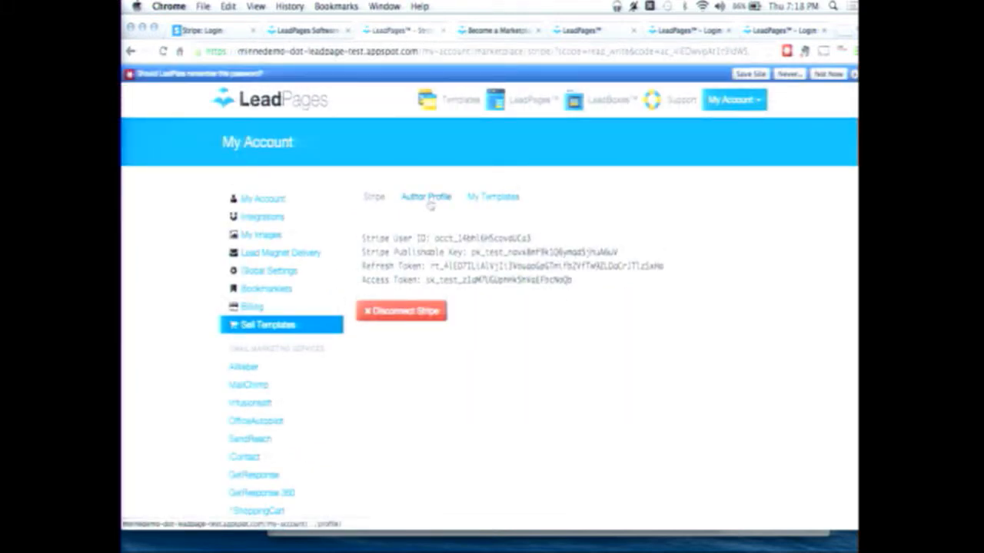
Fill the author profile with name Norris, photo URL and bio, then show My Templates.
{"action": "left_click", "coordinate": [426, 197]}
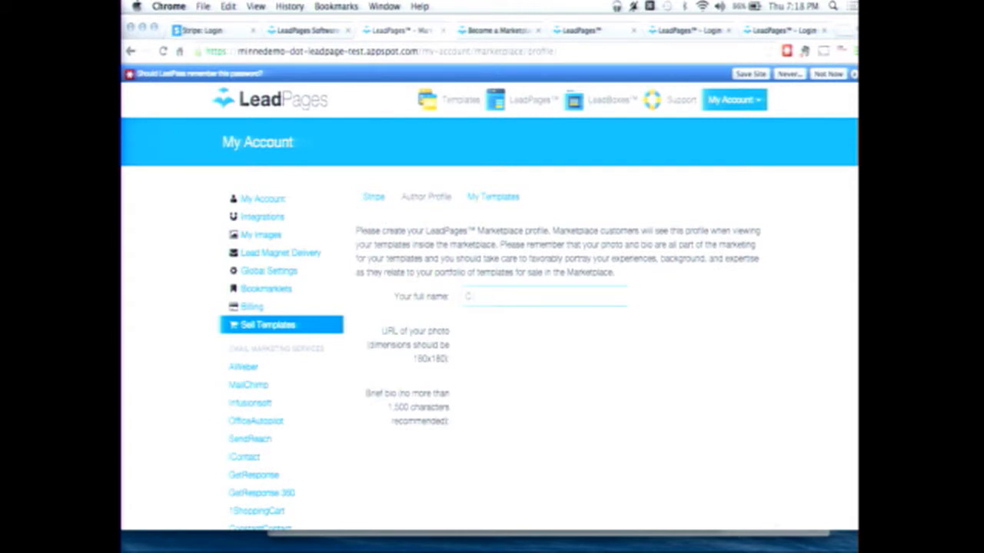
{"action": "type", "text": "Norris"}
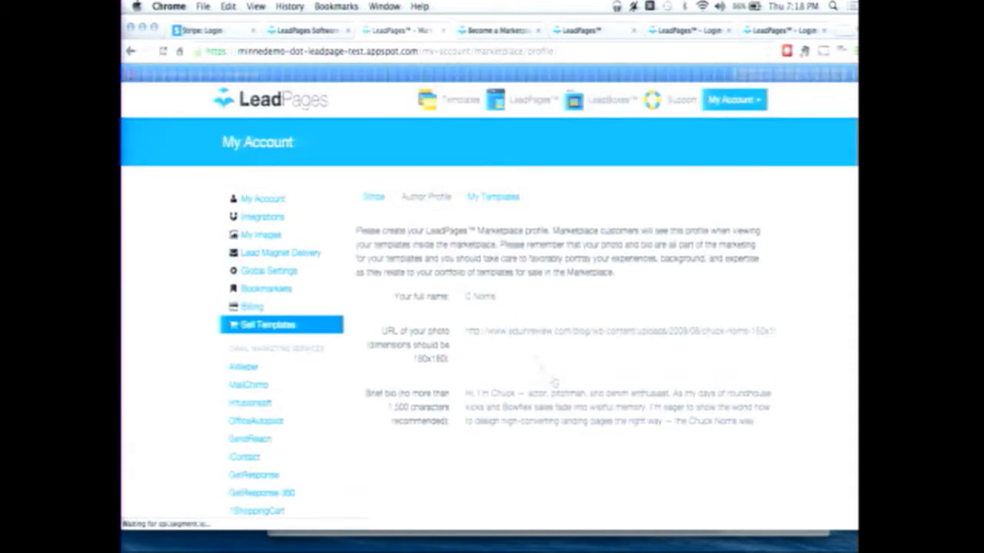
{"action": "left_click", "coordinate": [492, 197]}
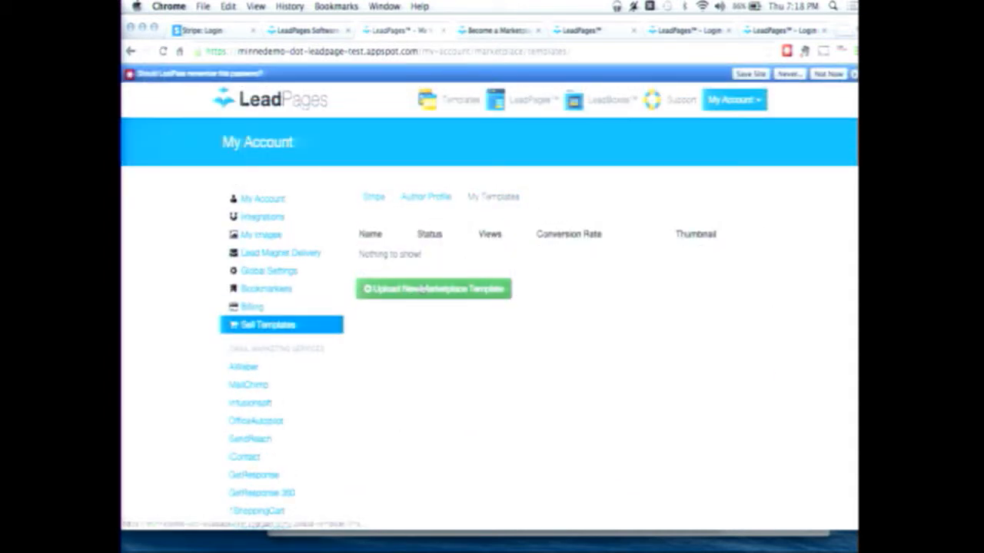
Upload a new marketplace template named 'Best Enterprise Template' with its package file.
{"action": "left_click", "coordinate": [433, 289]}
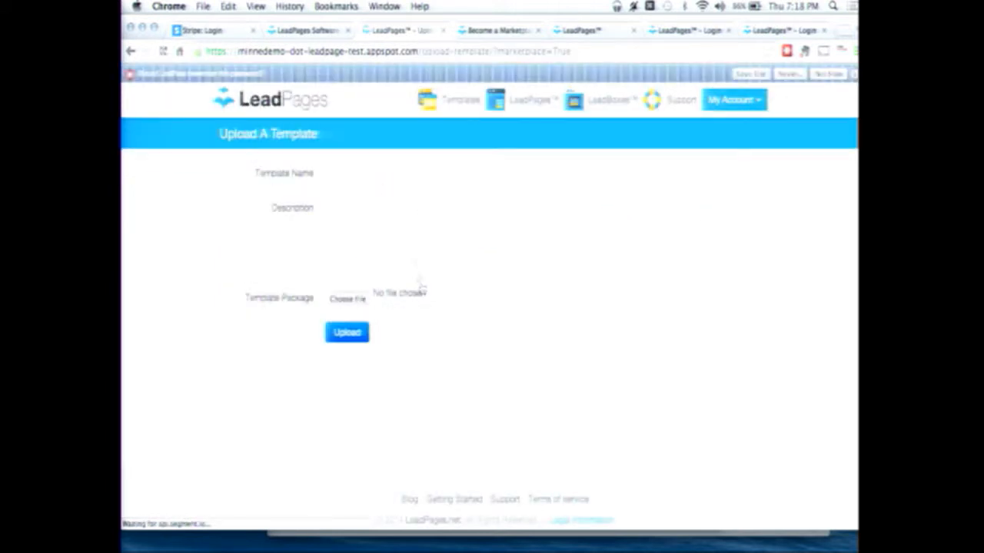
{"action": "type", "text": "Best Enterprise Template"}
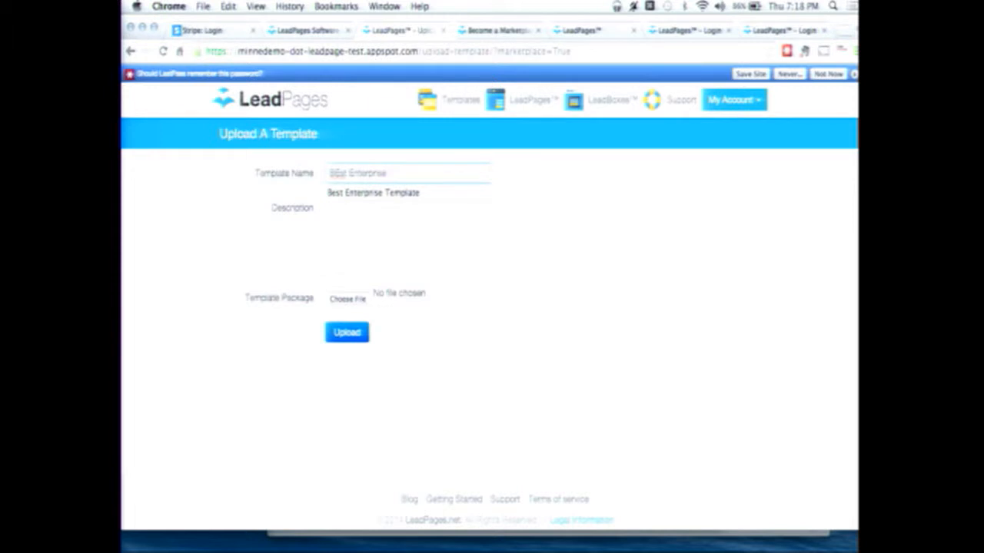
{"action": "type", "text": "Template"}
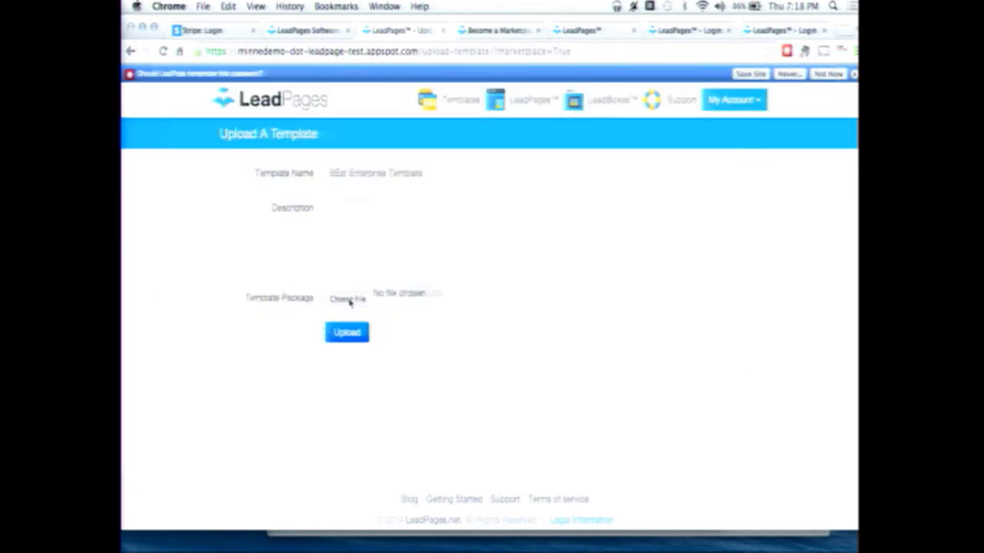
{"action": "left_click", "coordinate": [347, 332]}
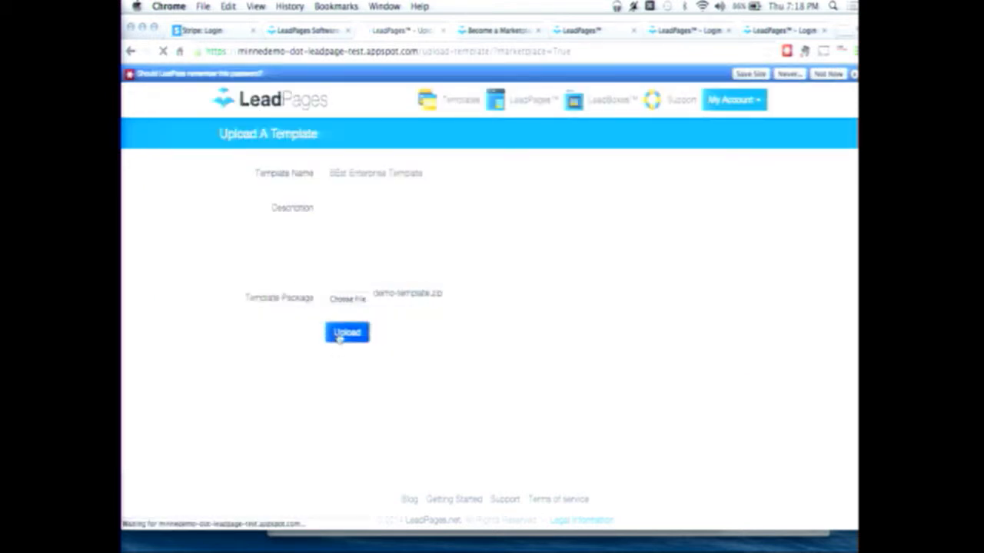
{"action": "left_click", "coordinate": [348, 332]}
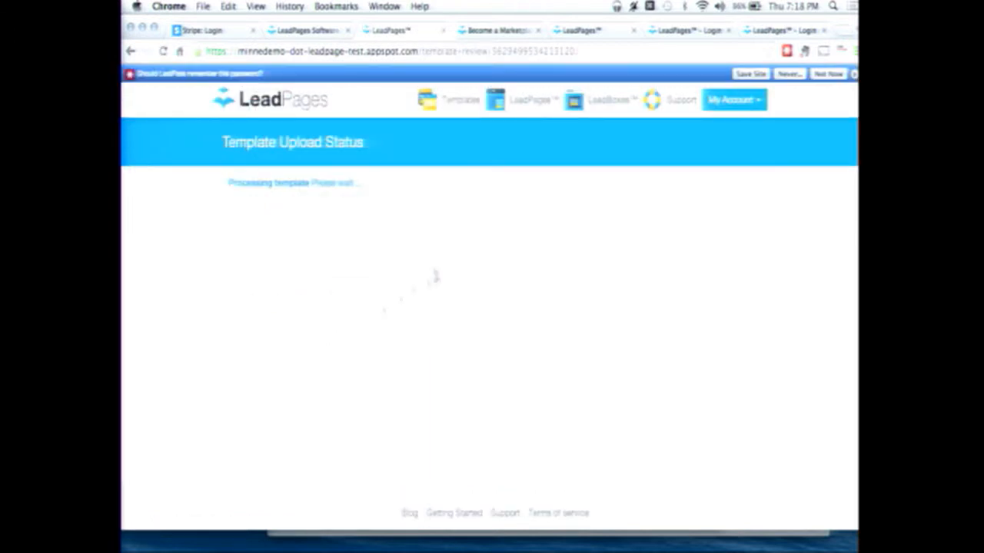
{"action": "mouse_move", "coordinate": [461, 225]}
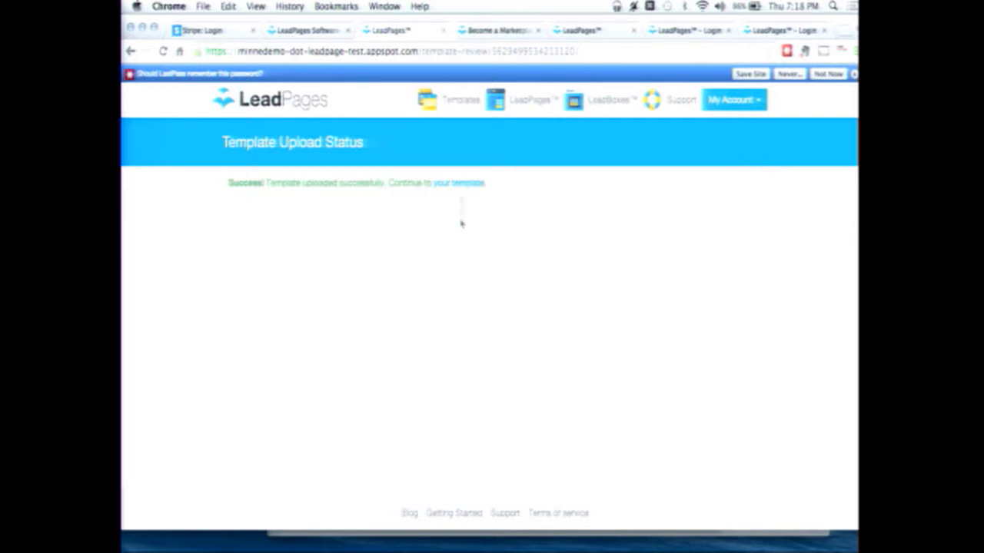
Go to the uploaded template's details page showing $7.00 price, unapproved.
{"action": "left_click", "coordinate": [437, 183]}
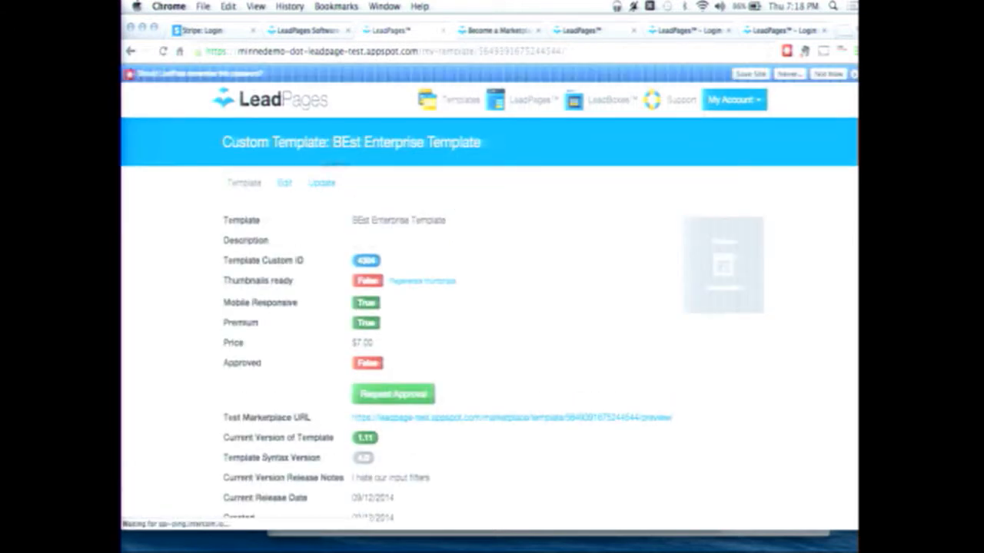
{"action": "left_click", "coordinate": [283, 183]}
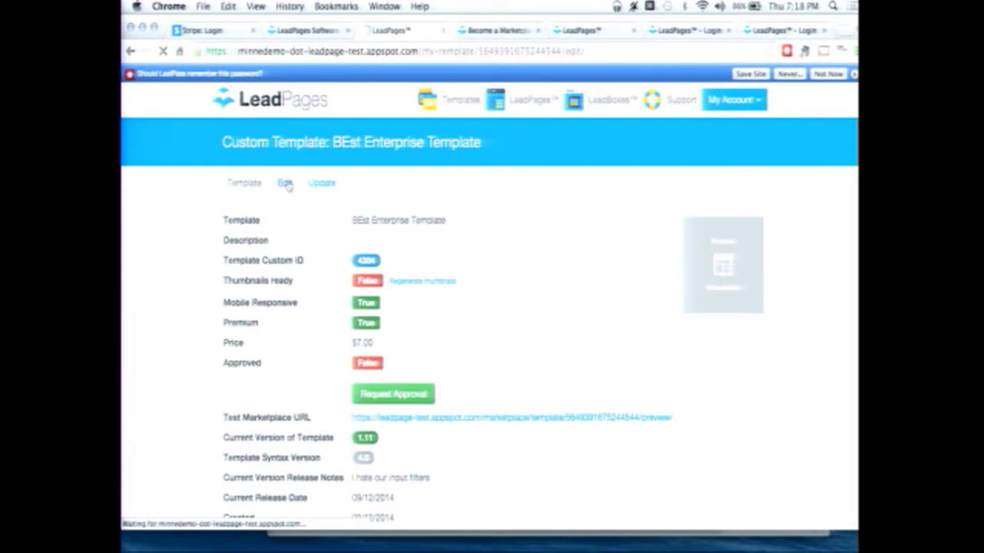
Edit the template's price to $1000.00 and save it.
{"action": "left_click", "coordinate": [286, 183]}
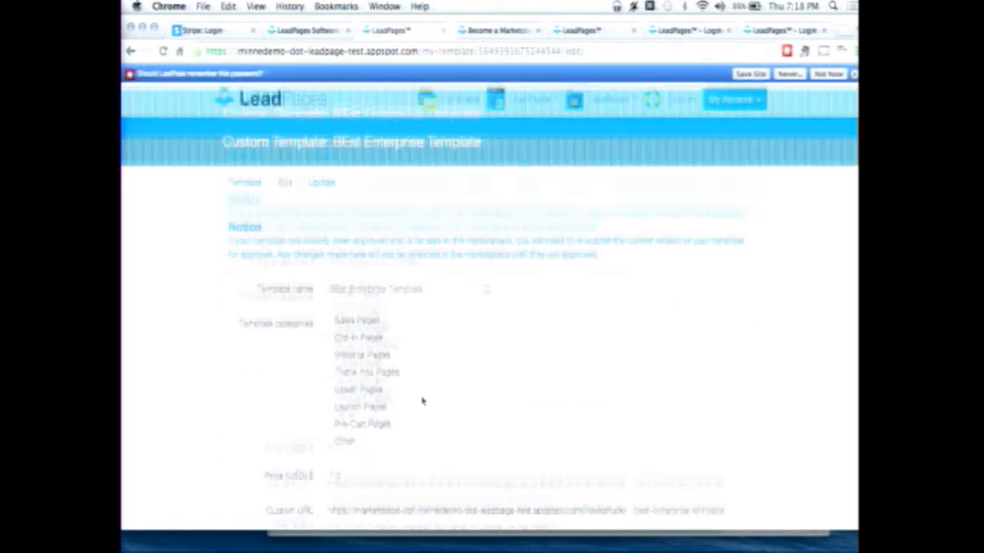
{"action": "scroll", "scroll_direction": "down", "scroll_amount": 3}
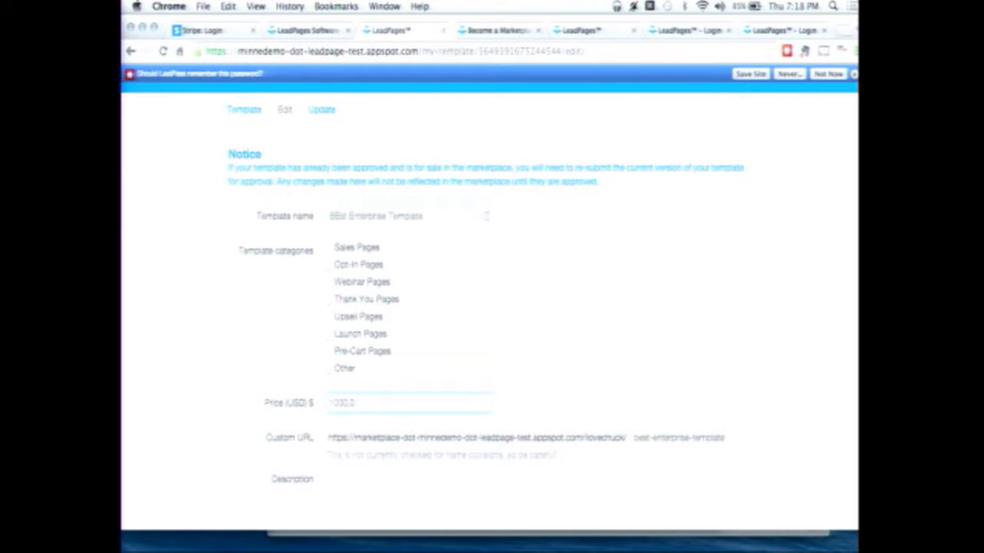
{"action": "scroll", "scroll_direction": "down", "scroll_amount": 3}
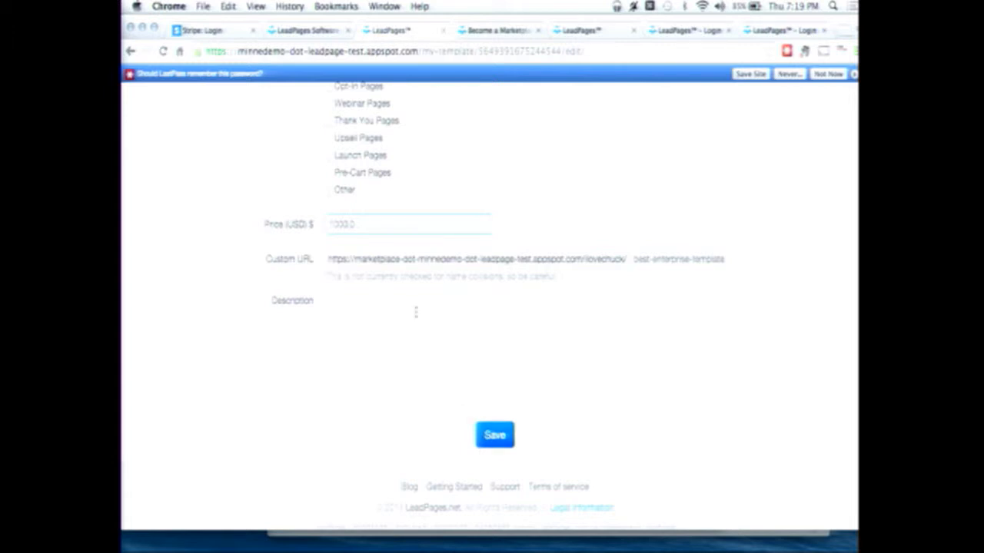
{"action": "left_click", "coordinate": [495, 434]}
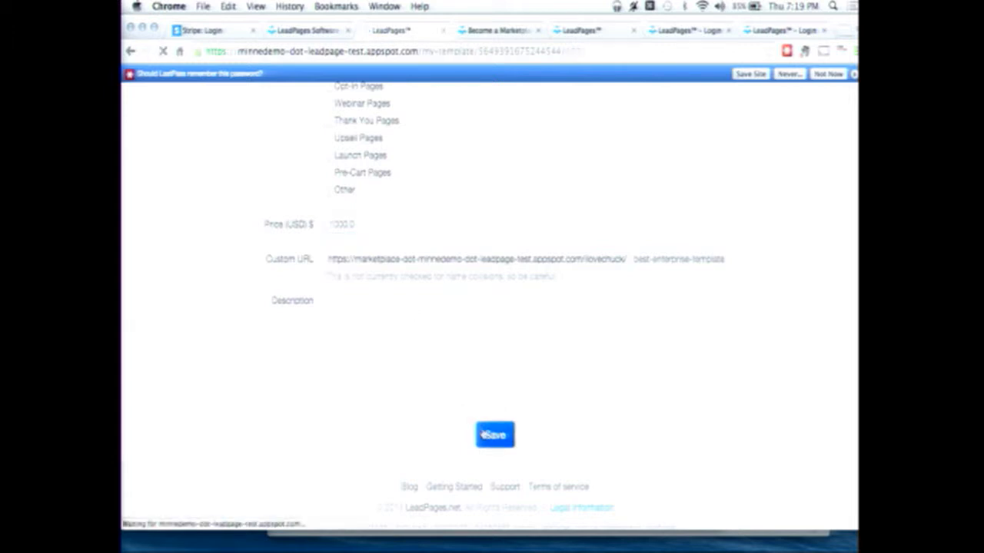
{"action": "left_click", "coordinate": [494, 434]}
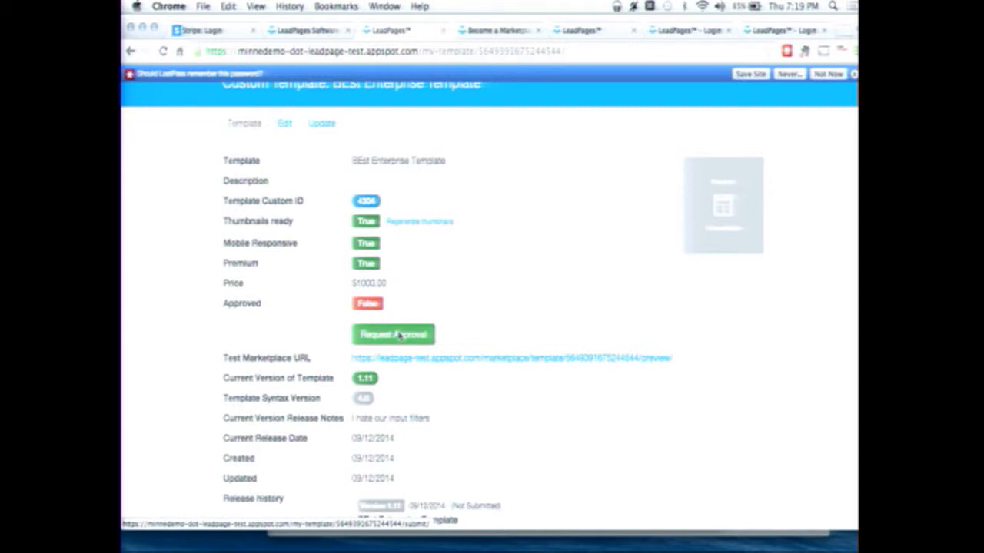
Request approval, then approve the $1000 Best Enterprise Template in the admin requests list.
{"action": "left_click", "coordinate": [394, 333]}
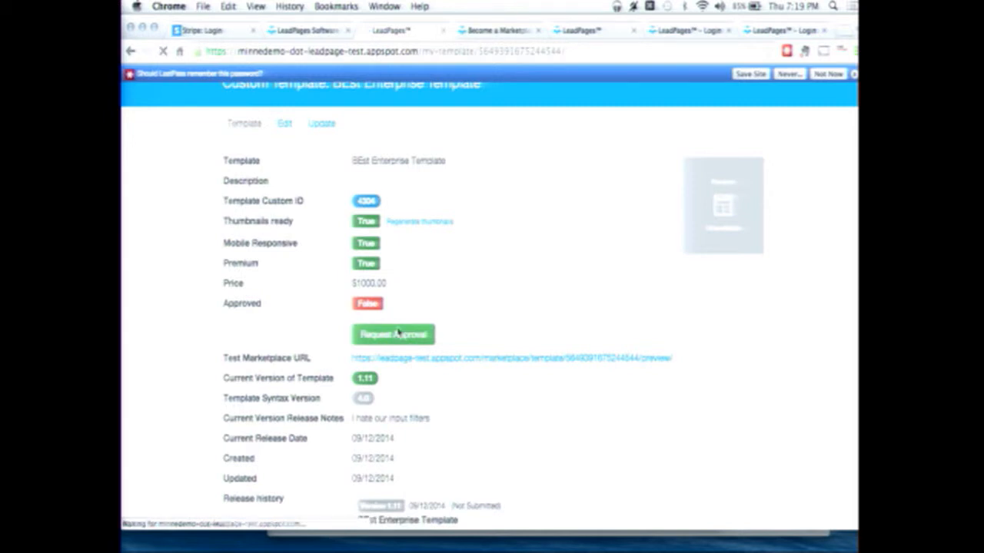
{"action": "mouse_move", "coordinate": [438, 300]}
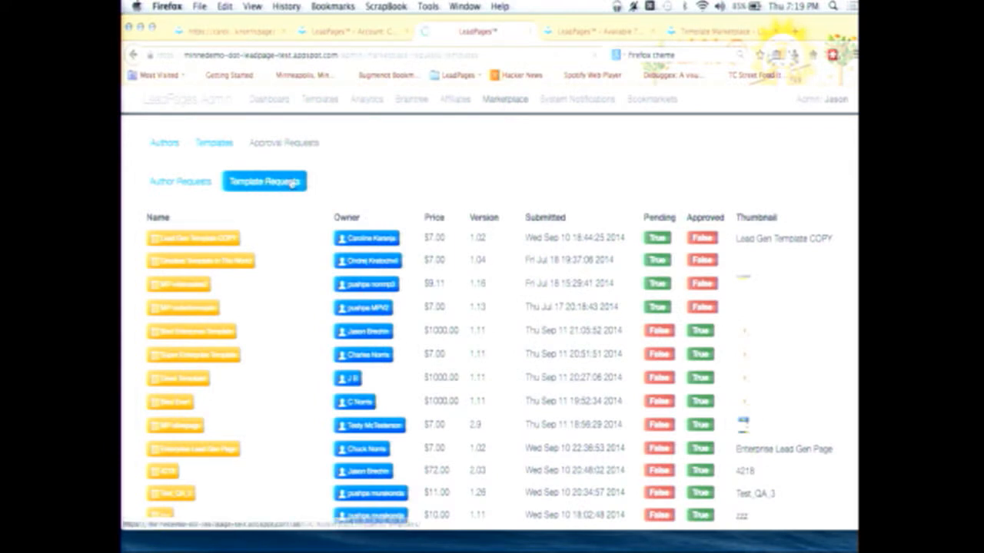
{"action": "left_click", "coordinate": [264, 181]}
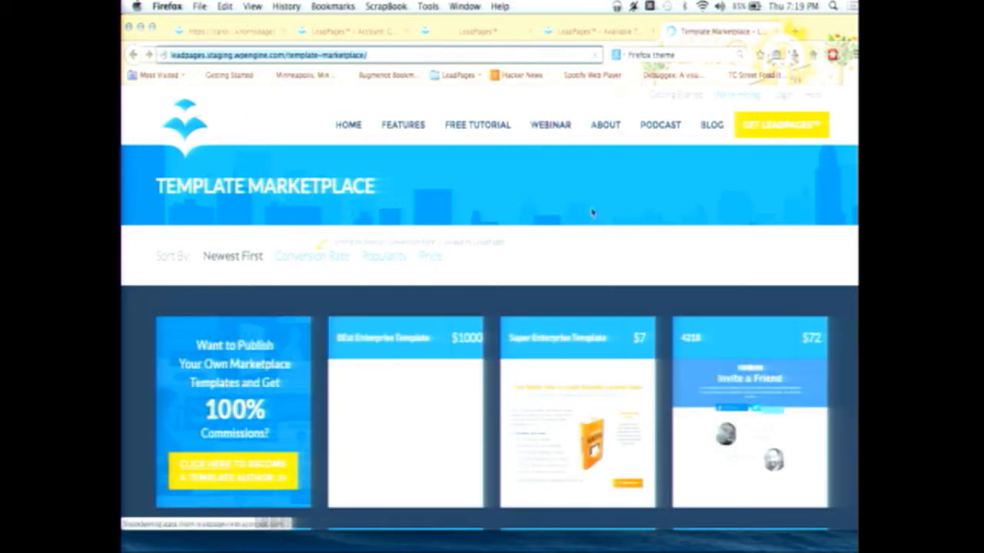
Use the $1000 Best Enterprise Template from the marketplace, loading it in the editor.
{"action": "scroll", "scroll_direction": "down", "scroll_amount": 3}
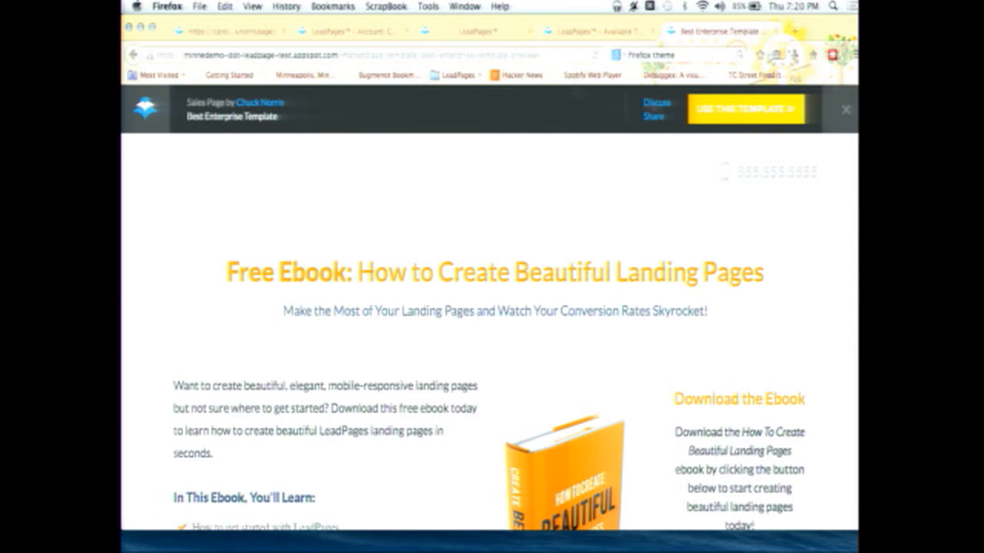
{"action": "mouse_move", "coordinate": [744, 107]}
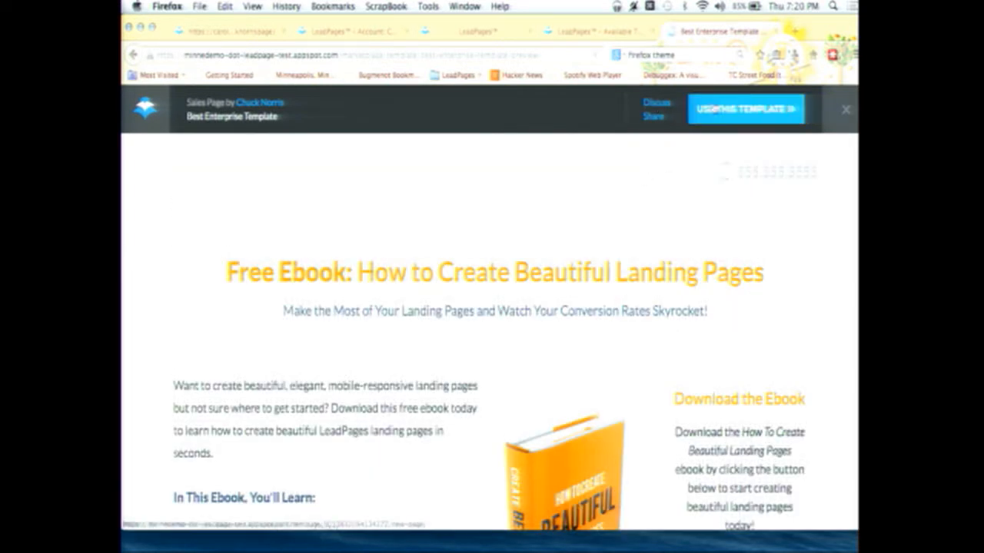
{"action": "left_click", "coordinate": [744, 107]}
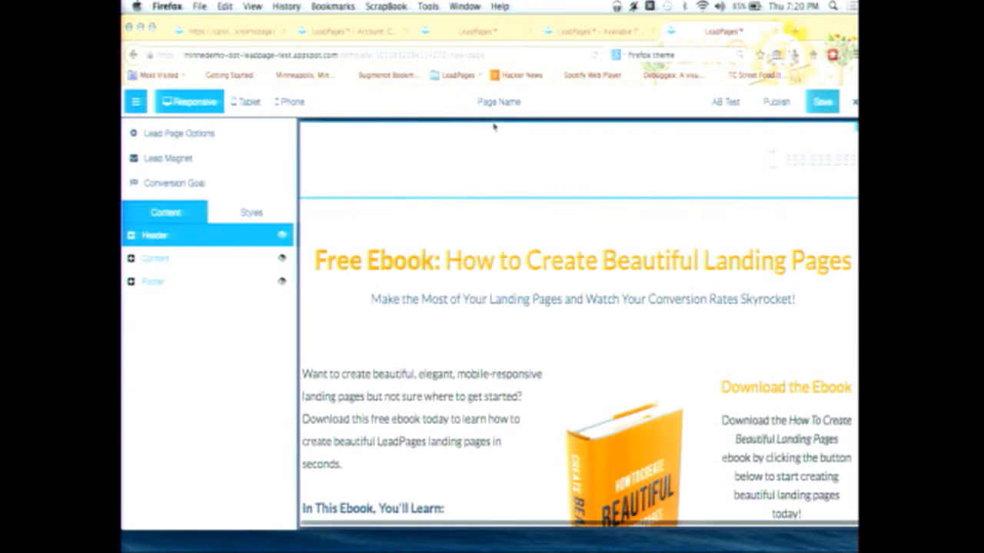
Replace the page's book cover image with the round portrait photo and confirm.
{"action": "left_click", "coordinate": [155, 258]}
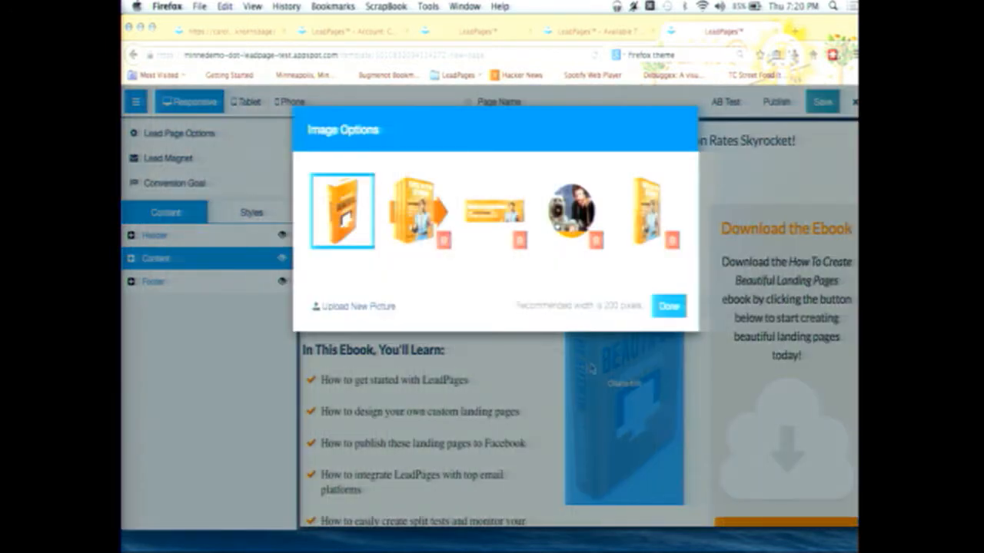
{"action": "left_click", "coordinate": [648, 209]}
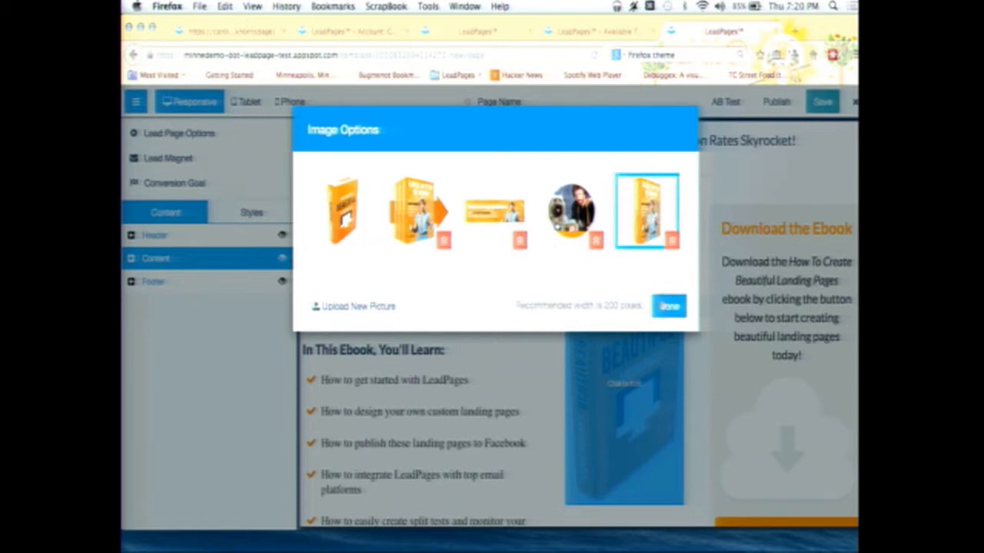
{"action": "left_click", "coordinate": [667, 305]}
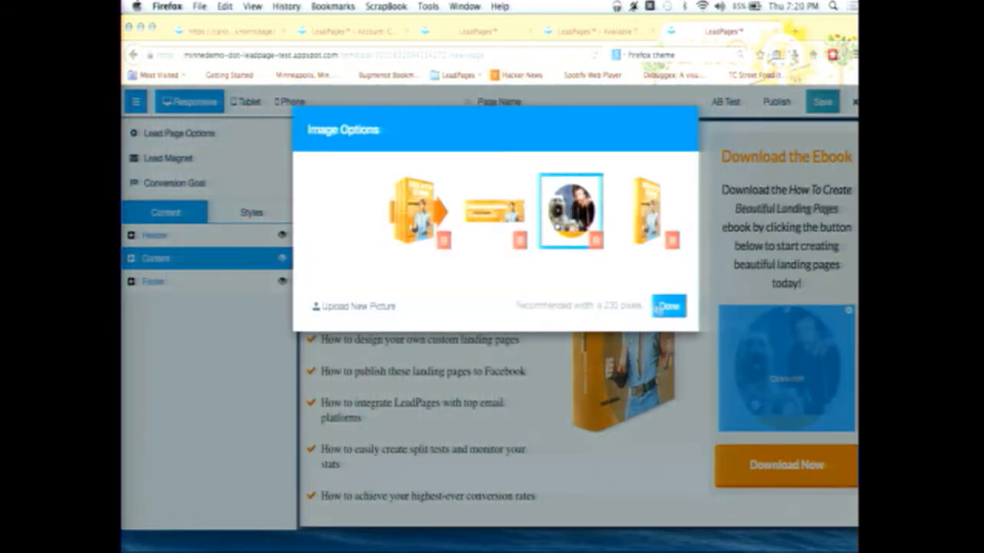
{"action": "left_click", "coordinate": [667, 306]}
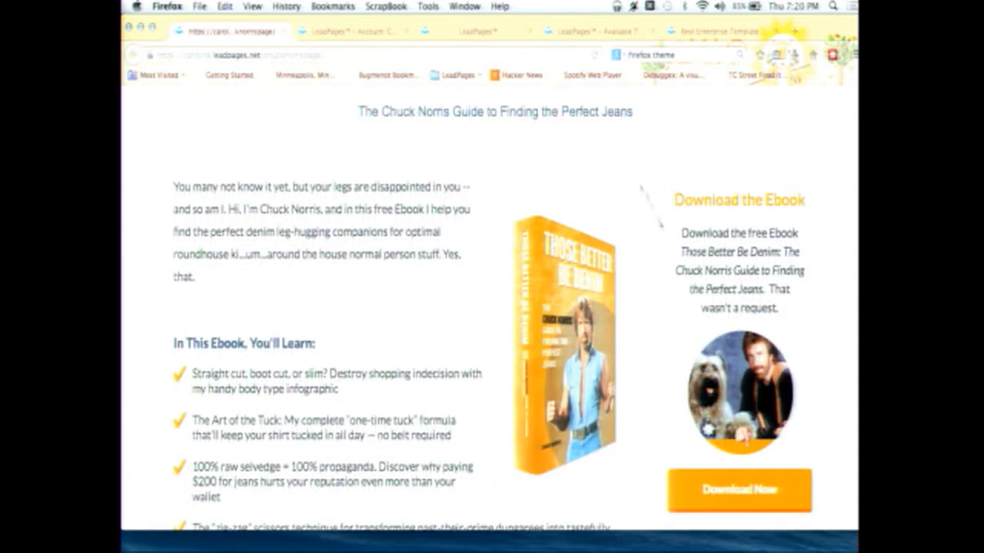
Review the published Chuck Norris ebook page and trigger the Download Now email opt-in popup.
{"action": "scroll", "scroll_direction": "down", "scroll_amount": 3}
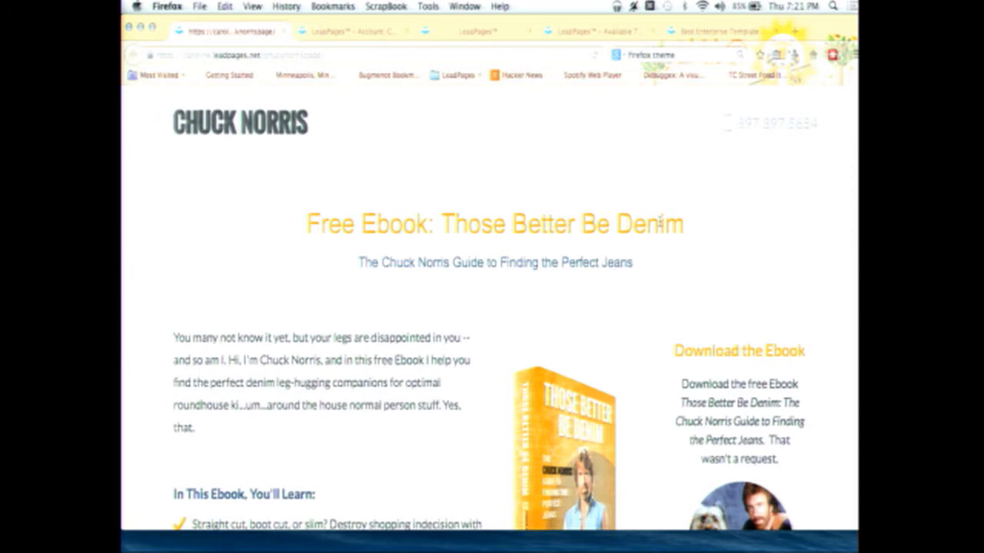
{"action": "scroll", "scroll_direction": "down", "scroll_amount": 3}
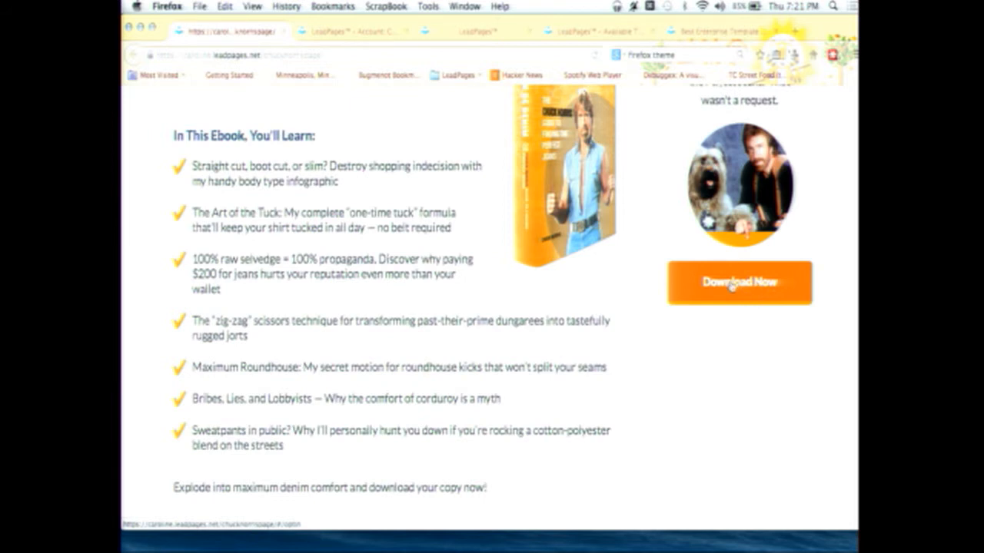
{"action": "left_click", "coordinate": [738, 283]}
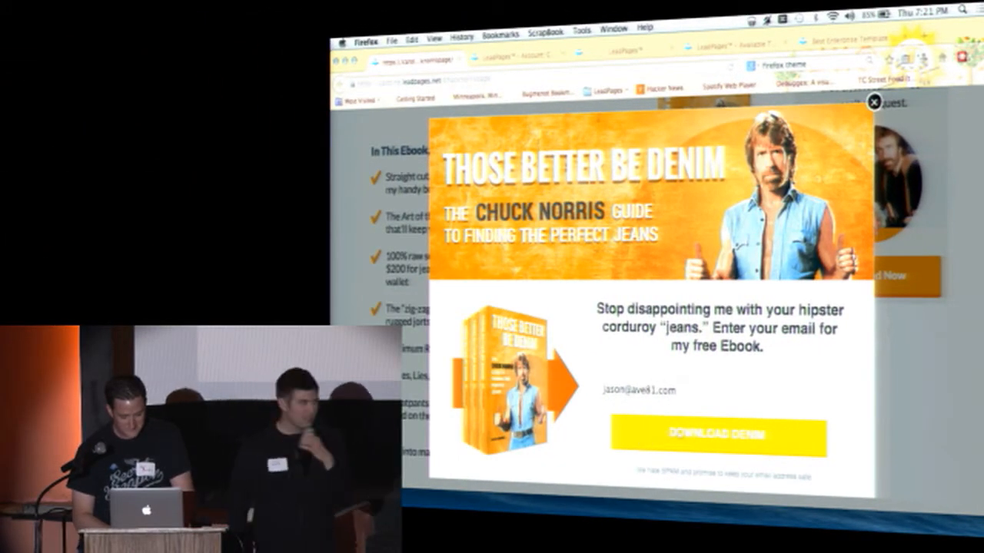
Submit the email via 'Download Denim' in the opt-in popup, landing on Google's homepage.
{"action": "left_click", "coordinate": [710, 436]}
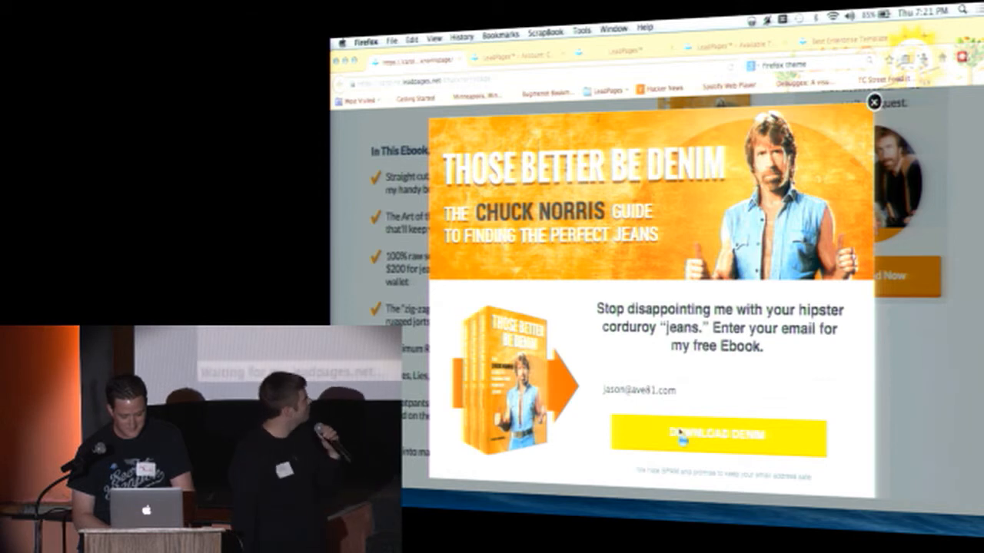
{"action": "left_click", "coordinate": [872, 103]}
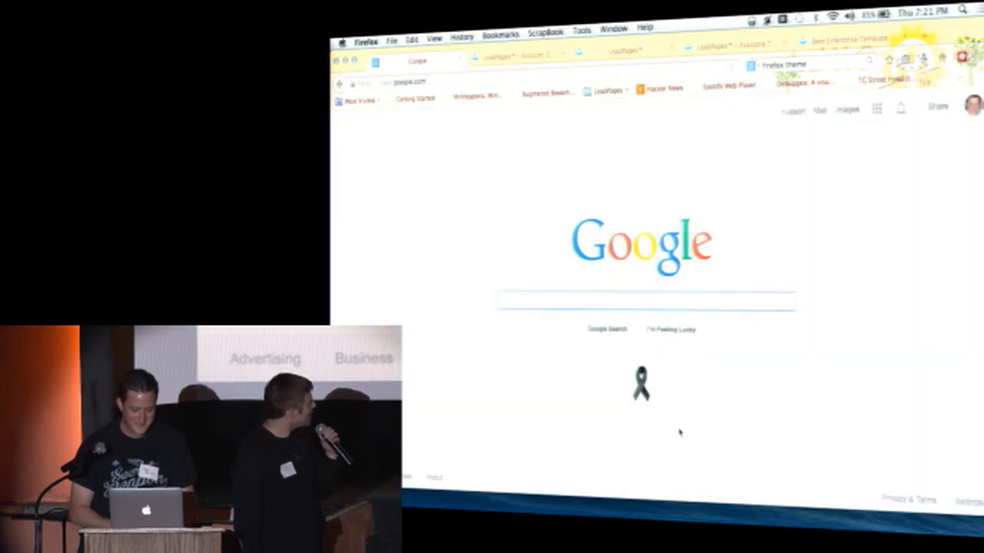